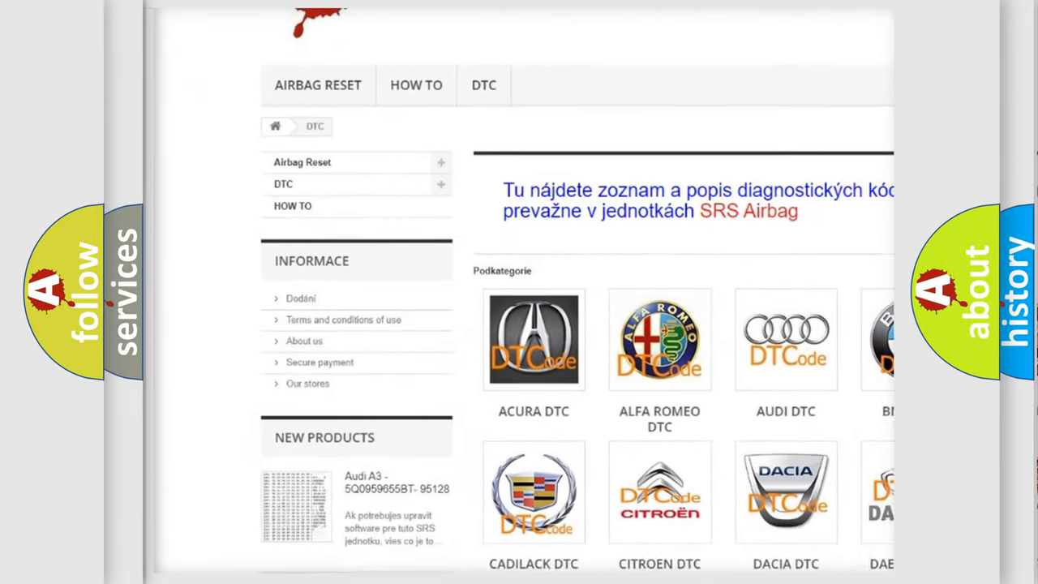
{"action": "scroll", "scroll_direction": "down", "scroll_amount": 3}
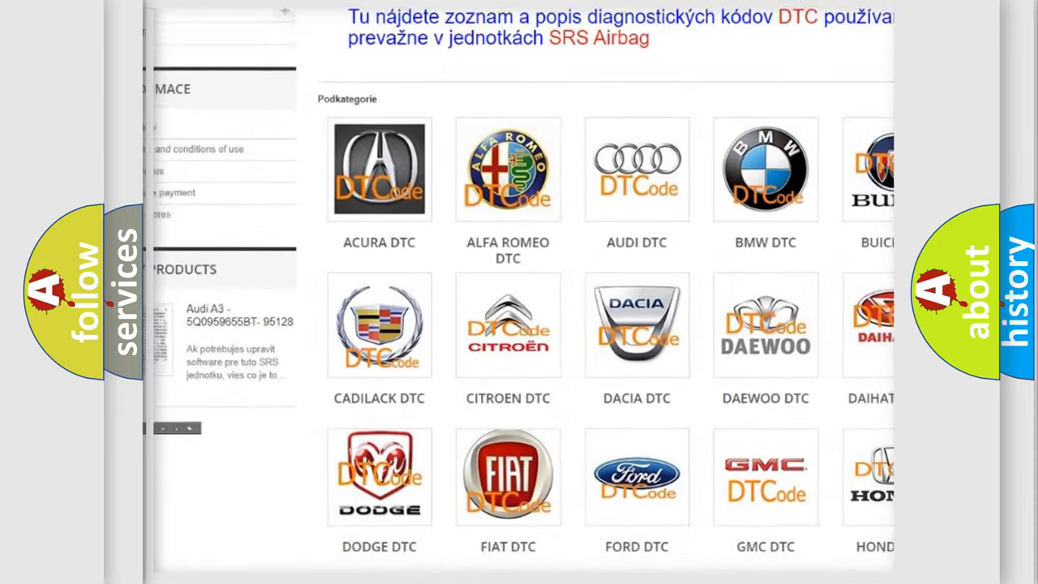
{"action": "scroll", "scroll_direction": "down", "scroll_amount": 3}
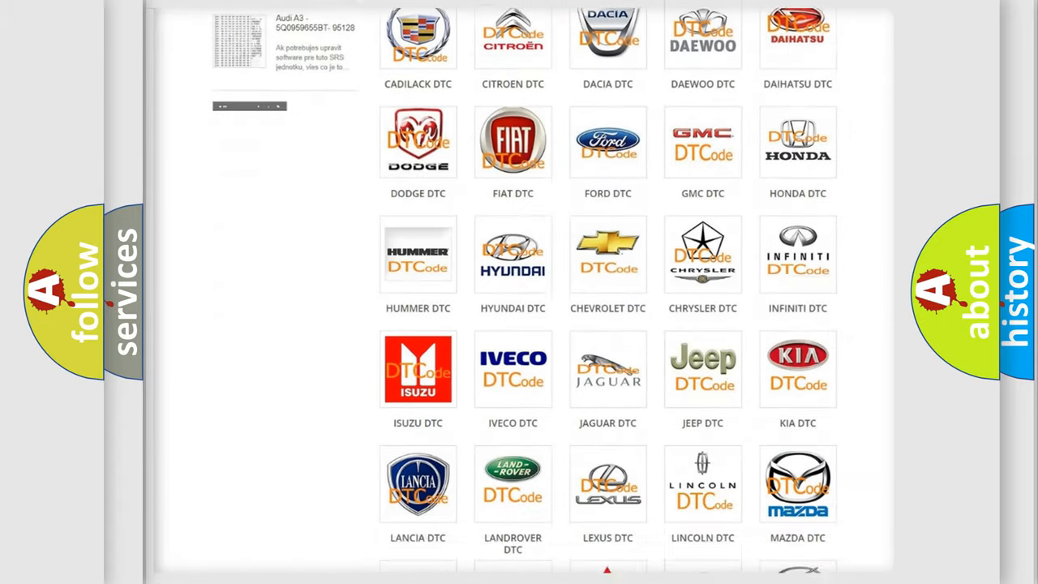
{"action": "scroll", "scroll_direction": "down", "scroll_amount": 3}
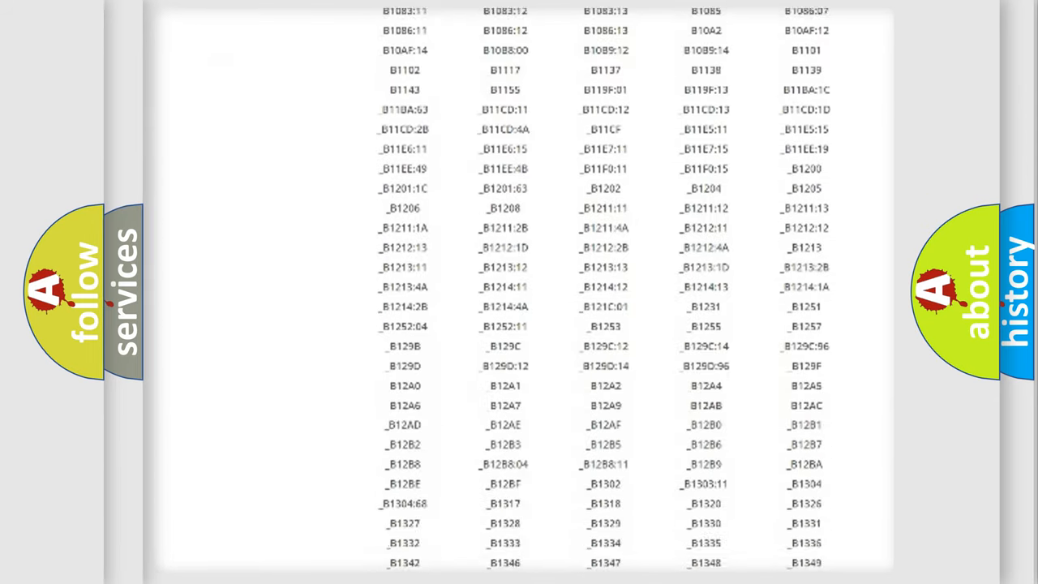
{"action": "scroll", "scroll_direction": "down", "scroll_amount": 3}
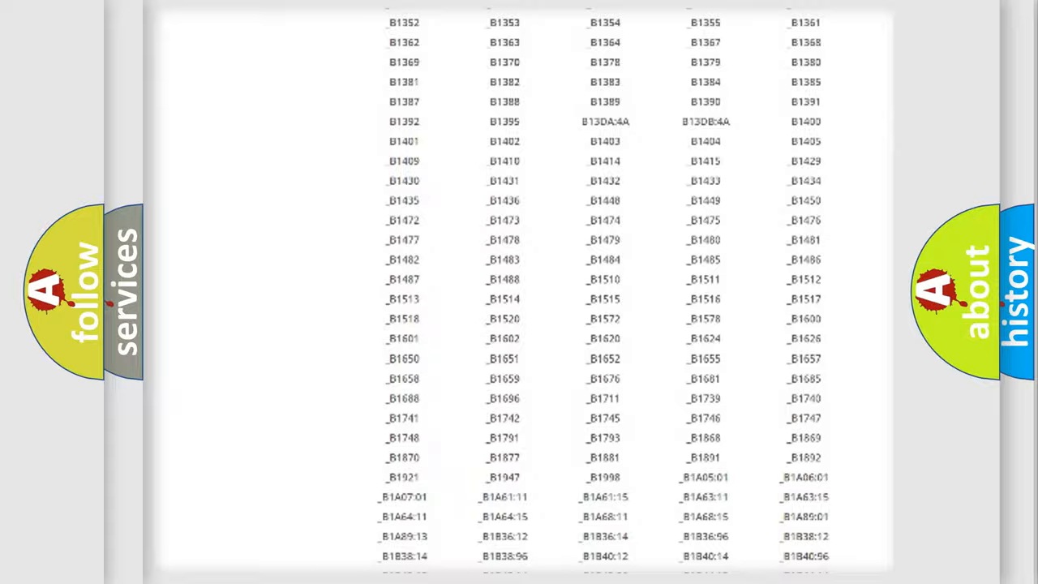